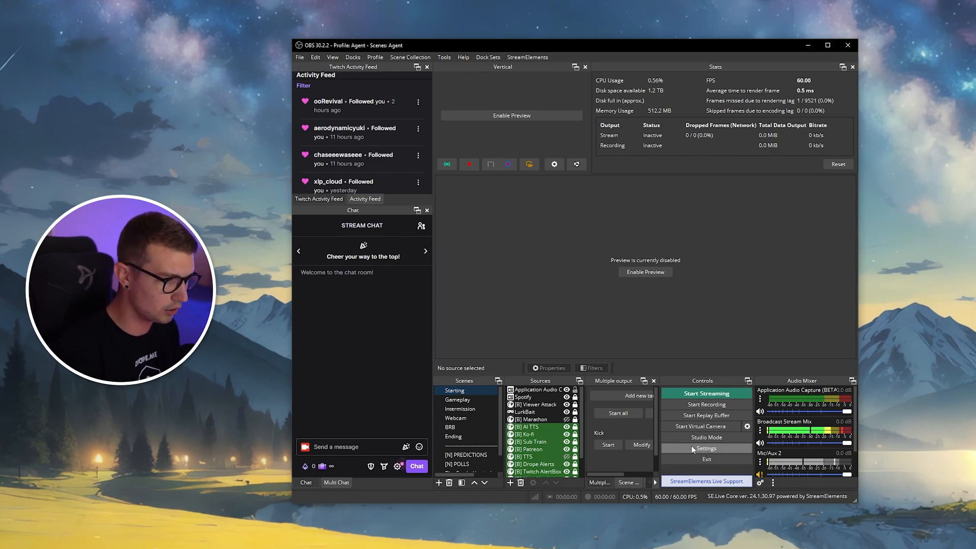
Step: Open the OBS Studio Settings window from the Controls dock
{"action": "left_click", "coordinate": [706, 448]}
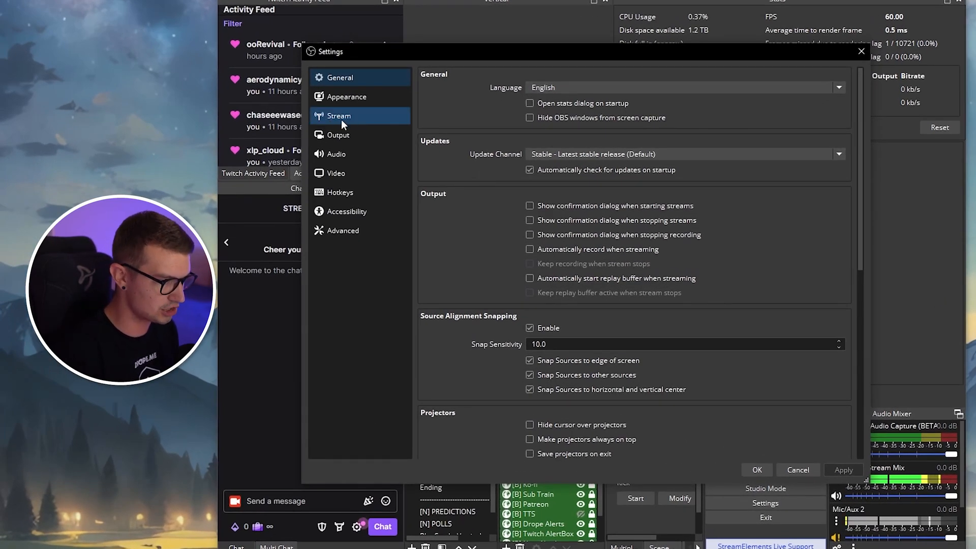
Step: Show the Twitch Stream settings and review the European server list, including Prague
{"action": "left_click", "coordinate": [338, 116]}
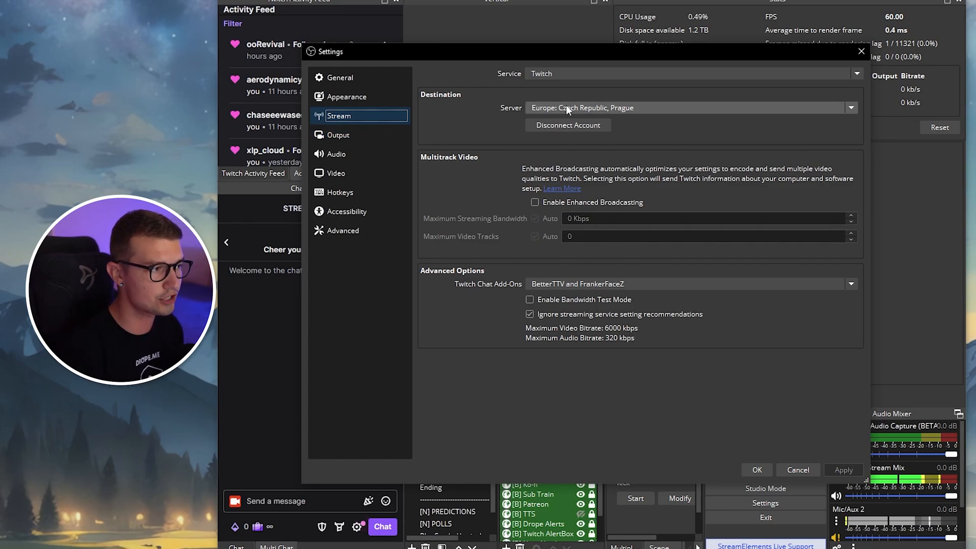
{"action": "left_click", "coordinate": [851, 108]}
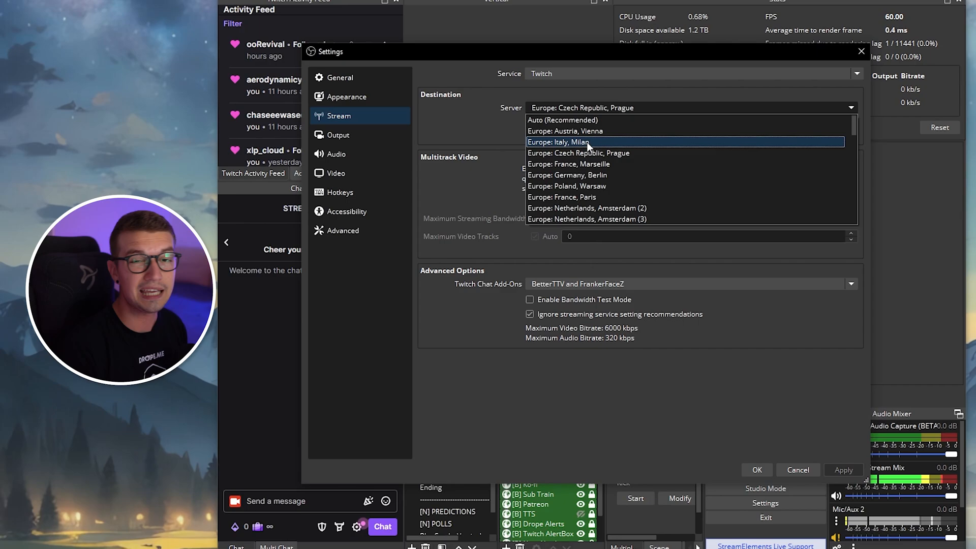
{"action": "mouse_move", "coordinate": [560, 120]}
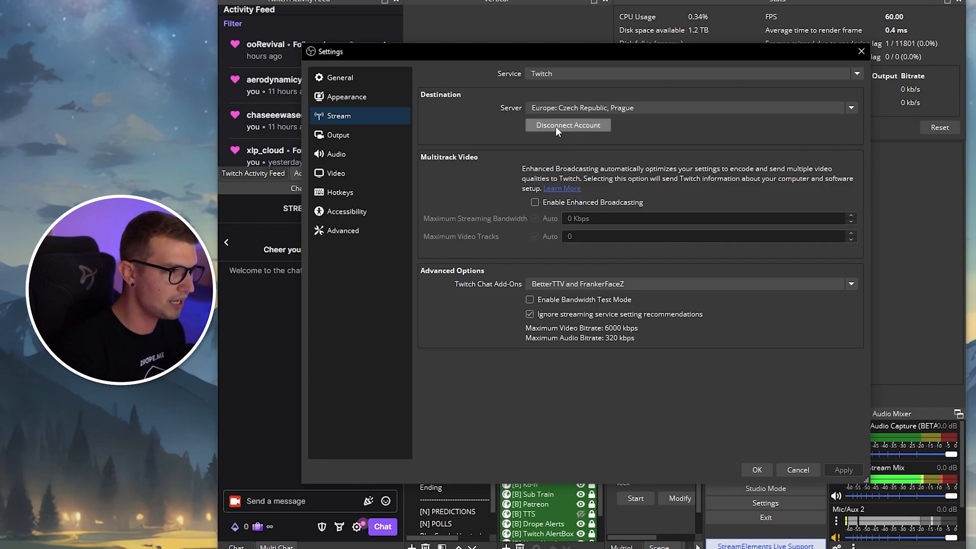
{"action": "mouse_move", "coordinate": [469, 79]}
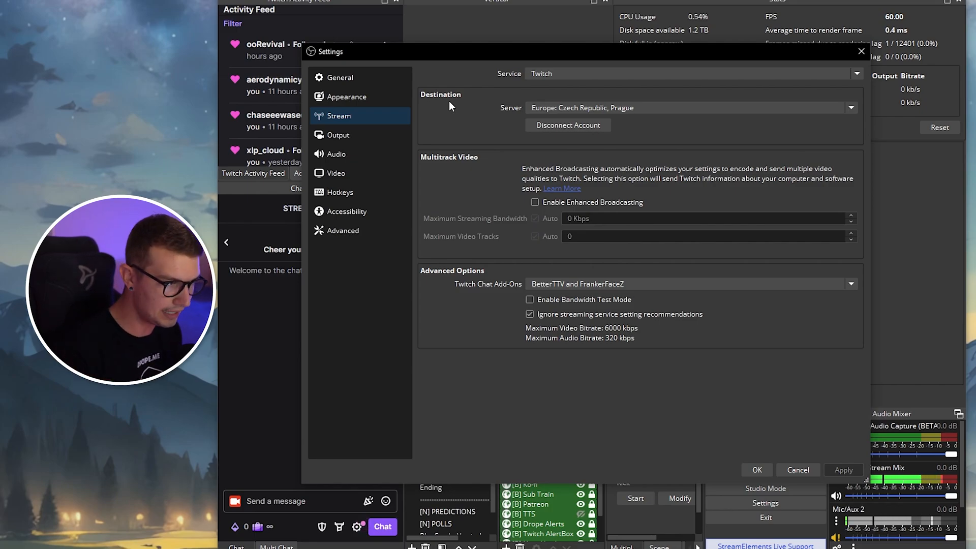
{"action": "mouse_move", "coordinate": [422, 244]}
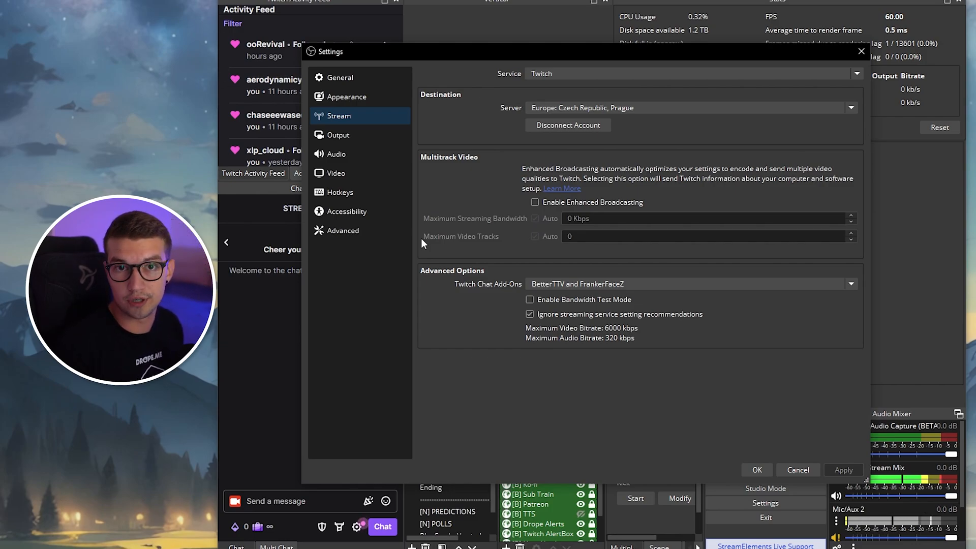
{"action": "mouse_move", "coordinate": [501, 222]}
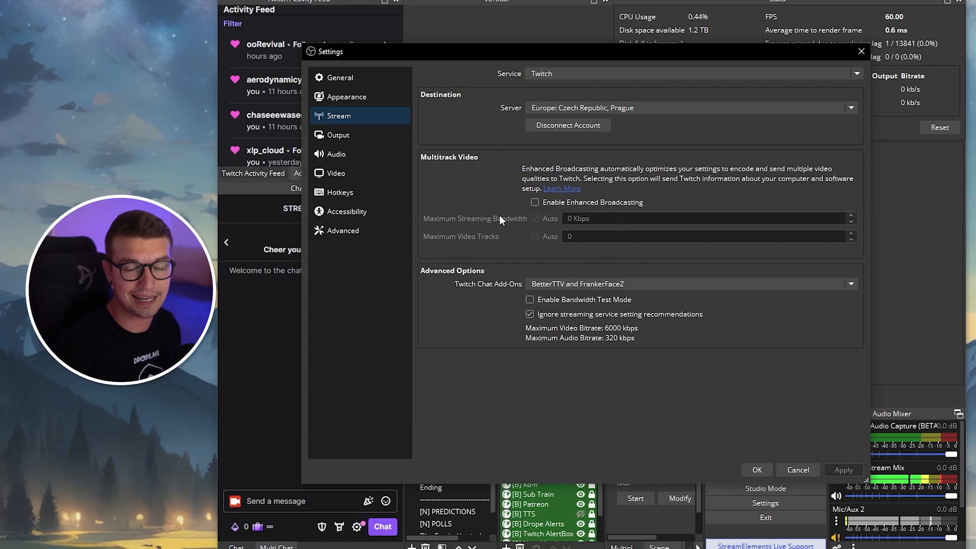
Step: Enable Enhanced Broadcasting and review the BetterTTV/FrankerFaceZ chat add-on options
{"action": "left_click", "coordinate": [534, 201]}
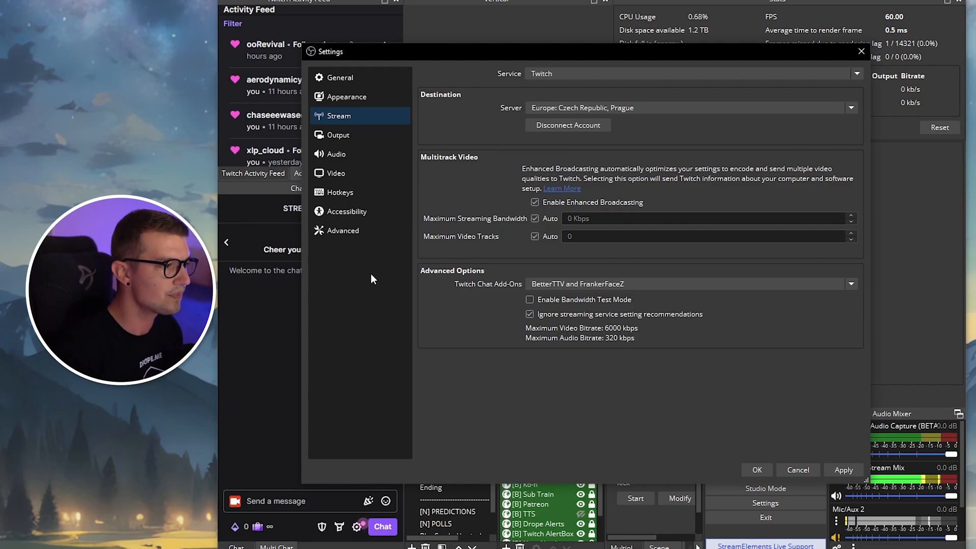
{"action": "mouse_move", "coordinate": [437, 283]}
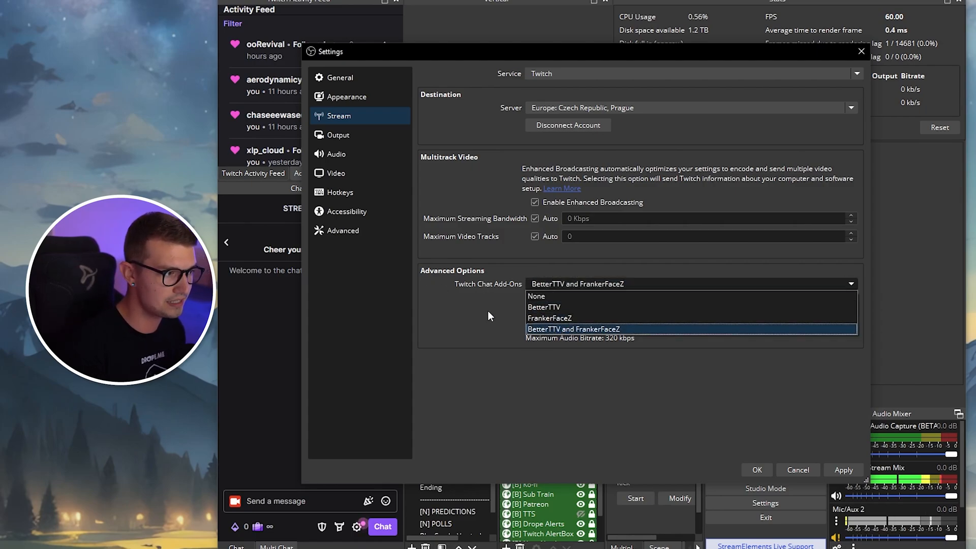
{"action": "left_click", "coordinate": [573, 329]}
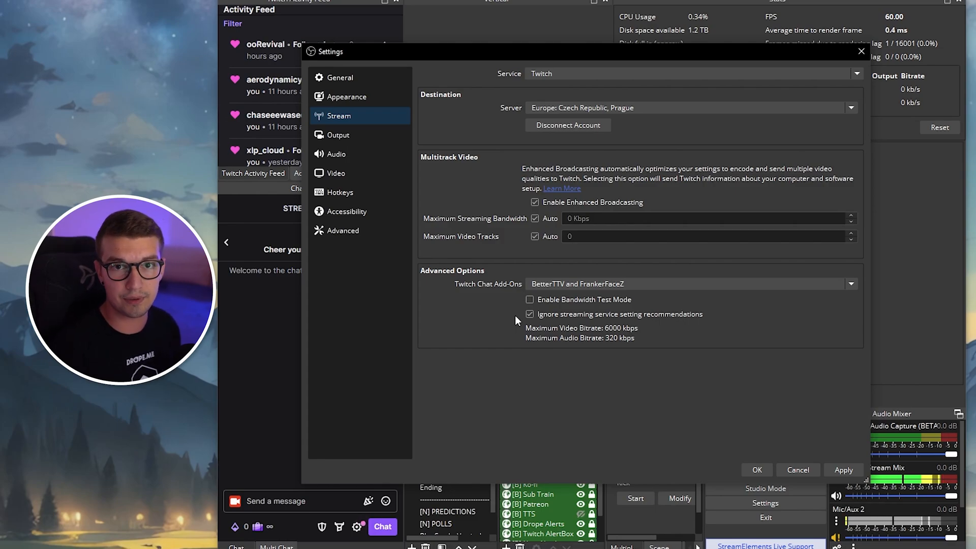
{"action": "mouse_move", "coordinate": [601, 335]}
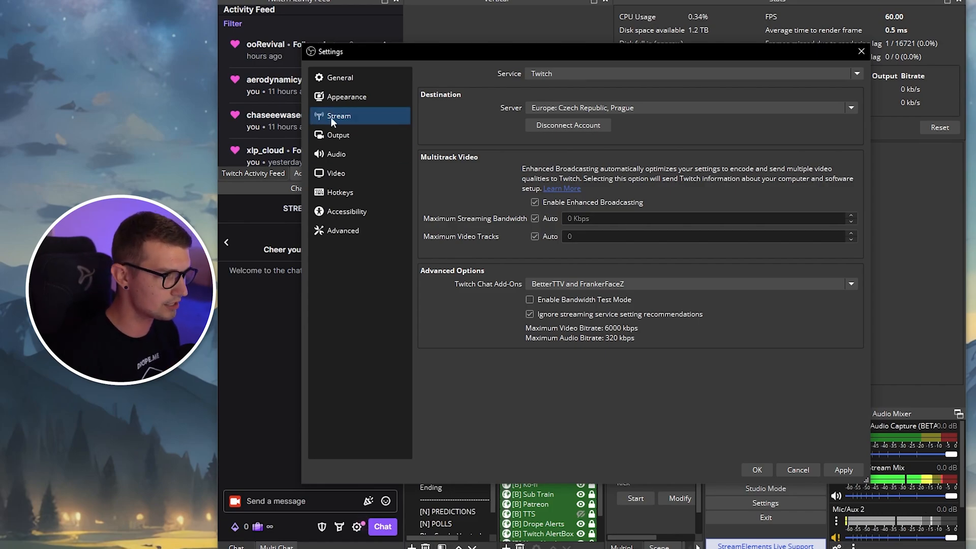
Step: Review the Video settings: 2560x1440 base, 1664x936 output resolution, 60 FPS
{"action": "left_click", "coordinate": [336, 173]}
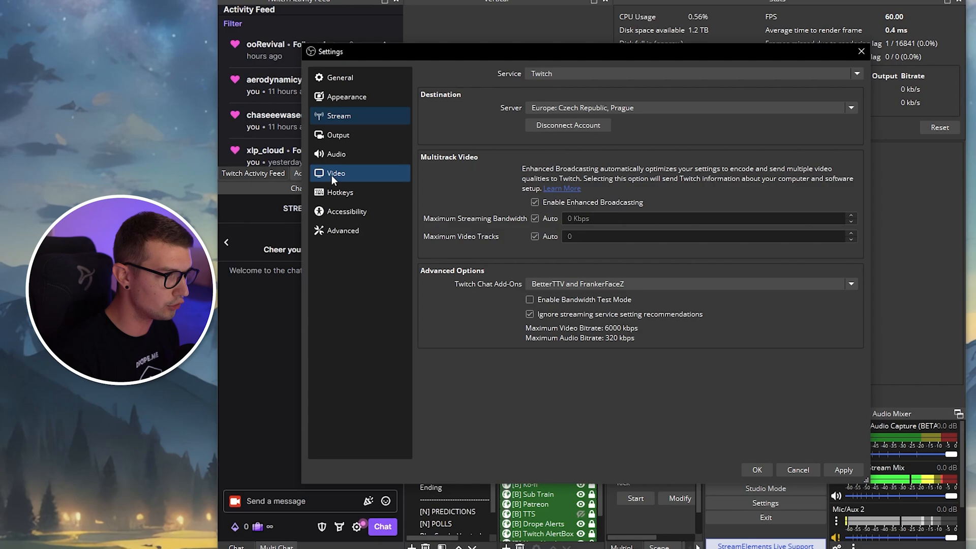
{"action": "left_click", "coordinate": [336, 172]}
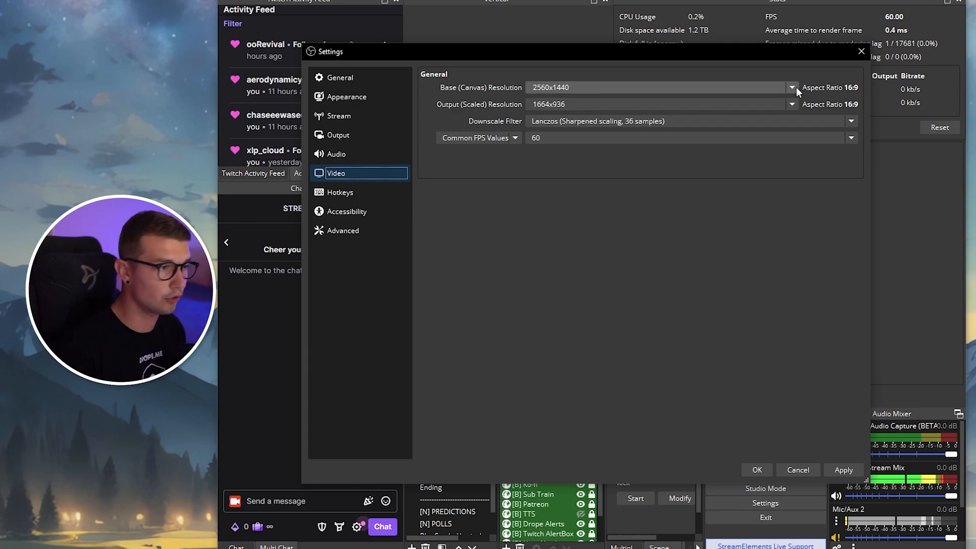
{"action": "left_click", "coordinate": [791, 86]}
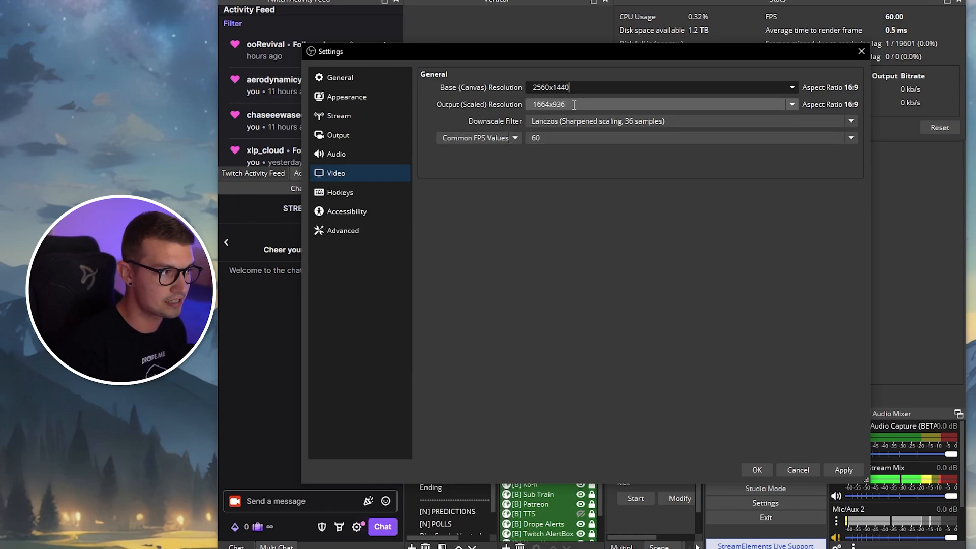
{"action": "left_click", "coordinate": [791, 104]}
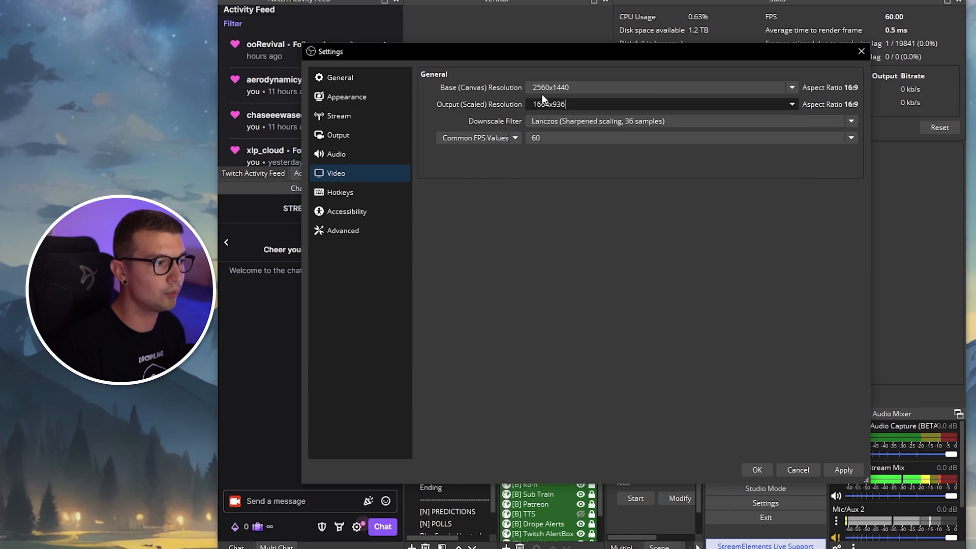
{"action": "mouse_move", "coordinate": [514, 302]}
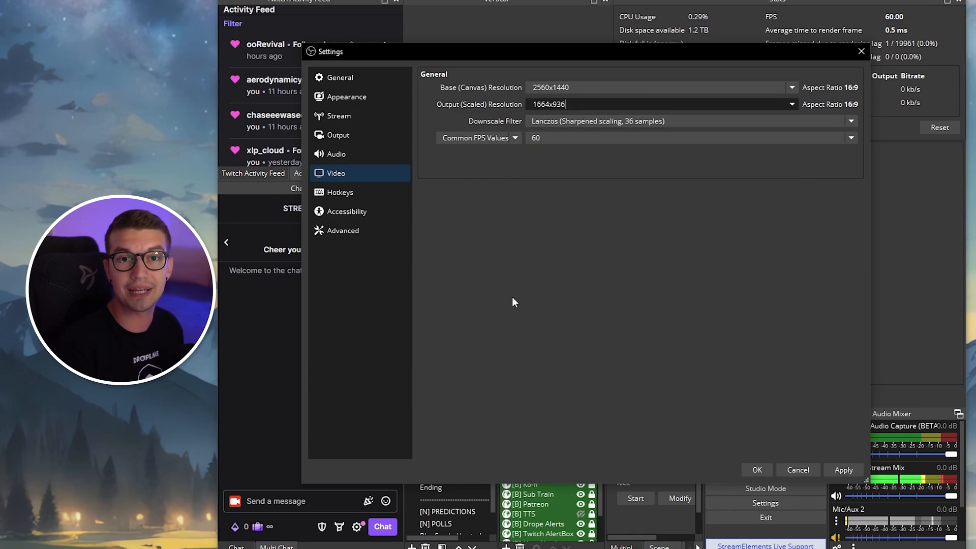
{"action": "mouse_move", "coordinate": [548, 135]}
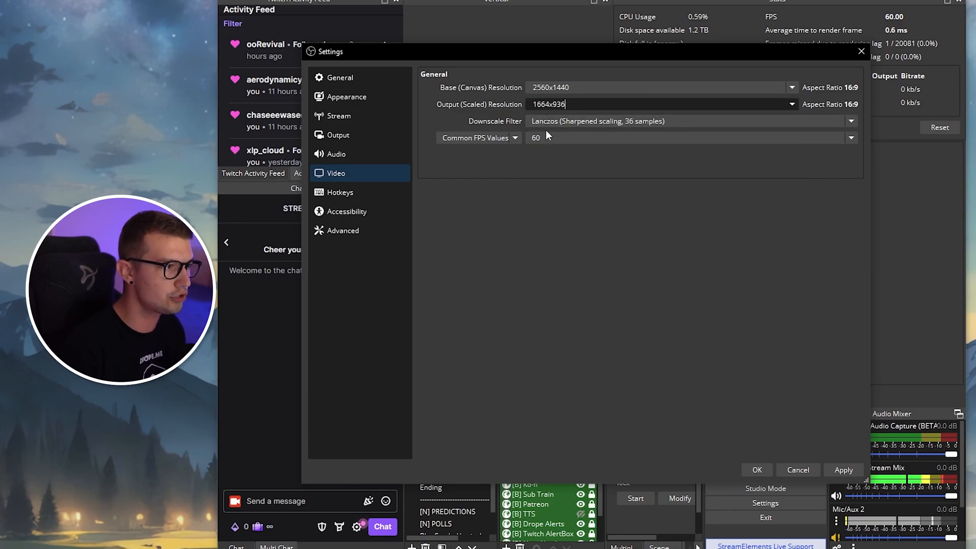
{"action": "mouse_move", "coordinate": [646, 323]}
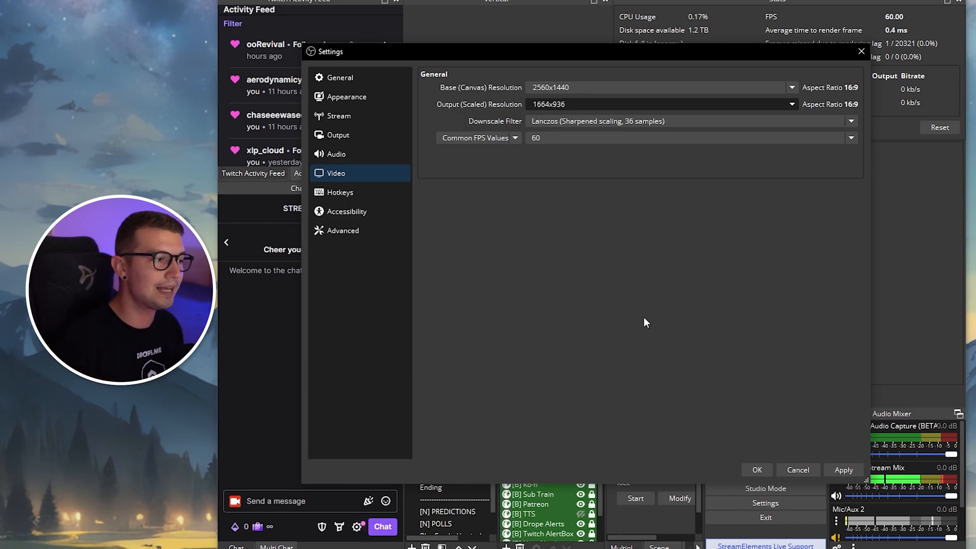
{"action": "mouse_move", "coordinate": [509, 131]}
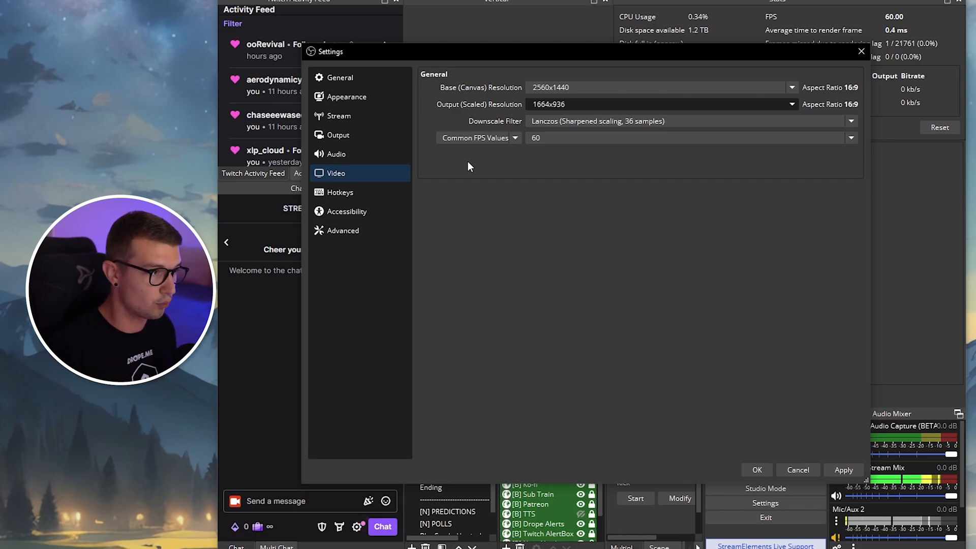
{"action": "left_click", "coordinate": [657, 104]}
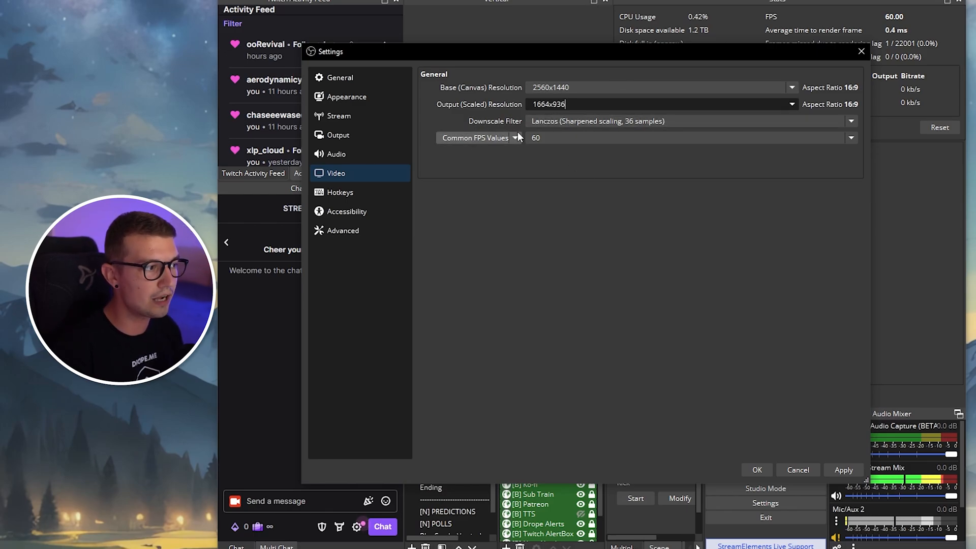
{"action": "left_click", "coordinate": [689, 121]}
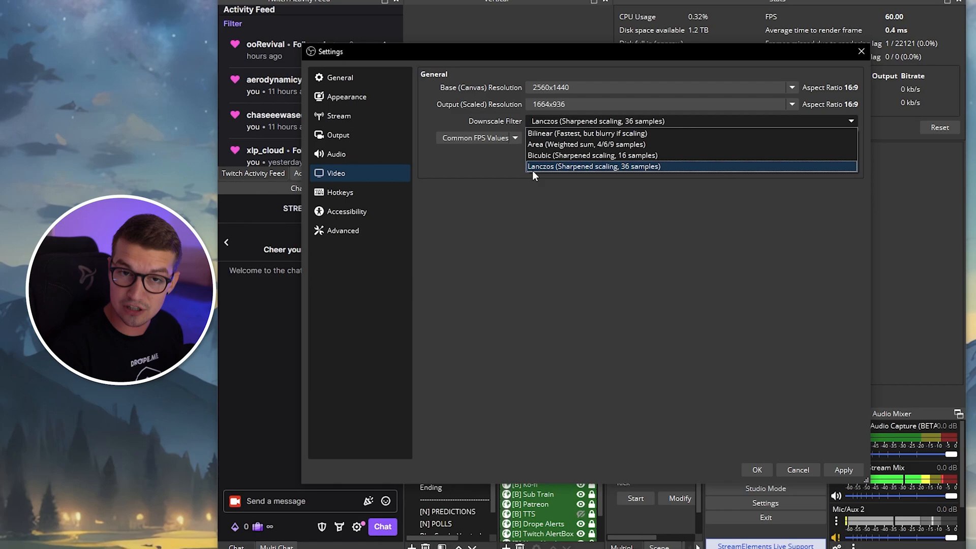
{"action": "mouse_move", "coordinate": [538, 183]}
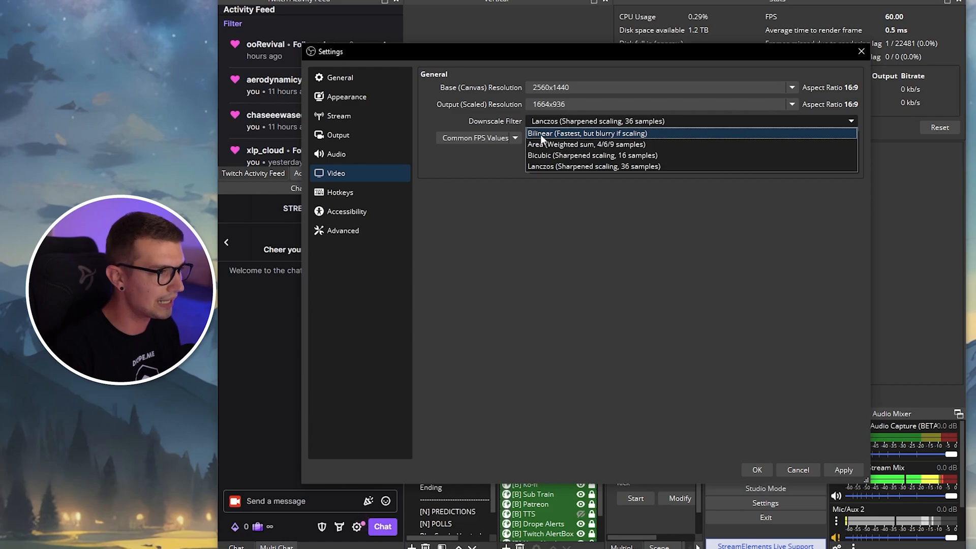
{"action": "mouse_move", "coordinate": [547, 155]}
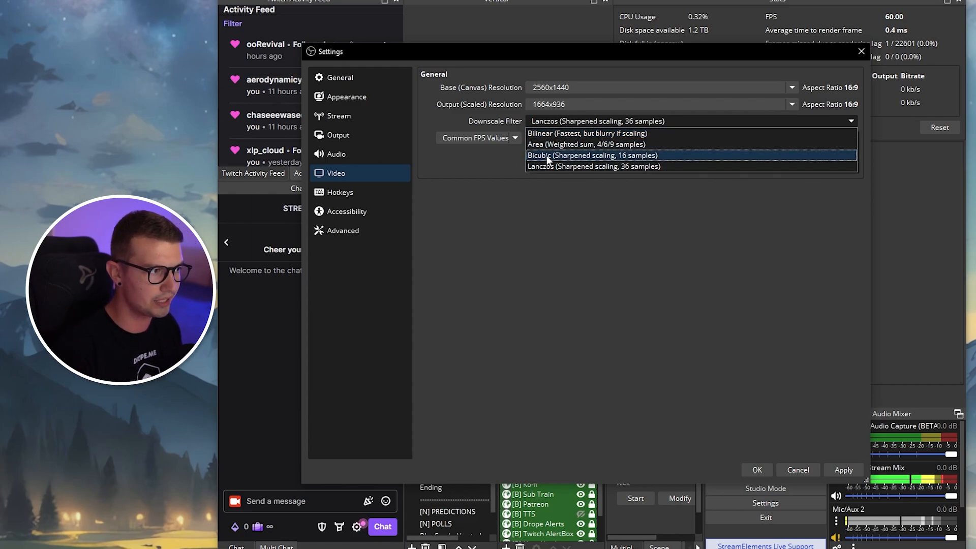
{"action": "left_click", "coordinate": [593, 167]}
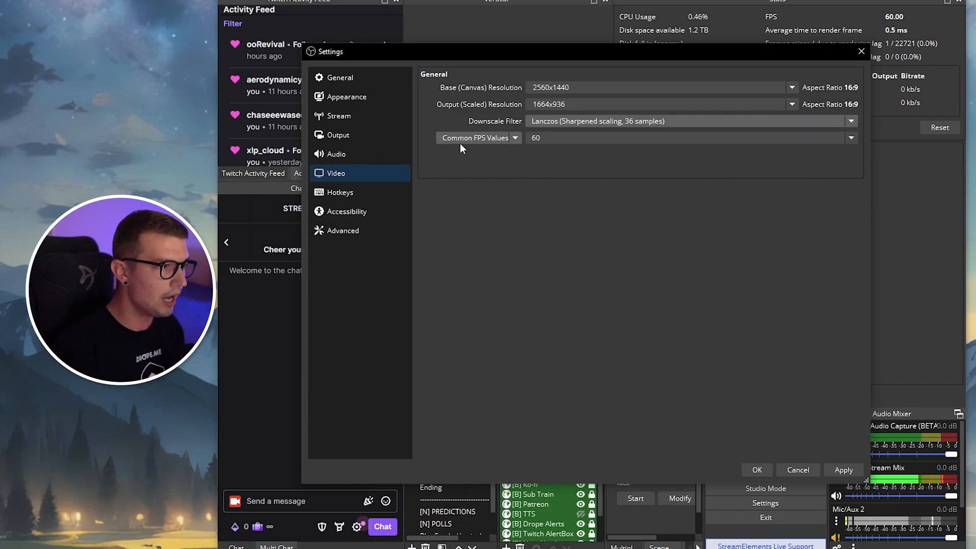
{"action": "mouse_move", "coordinate": [659, 234]}
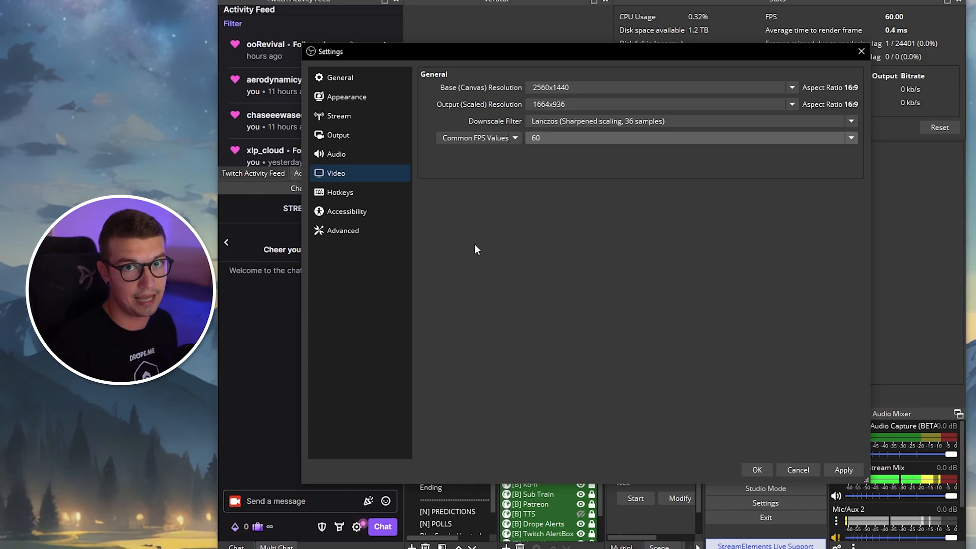
Step: Try Enhanced Broadcasting, leave it off, and view Advanced Output encoders (NVENC, QuickSync, x264)
{"action": "left_click", "coordinate": [338, 134]}
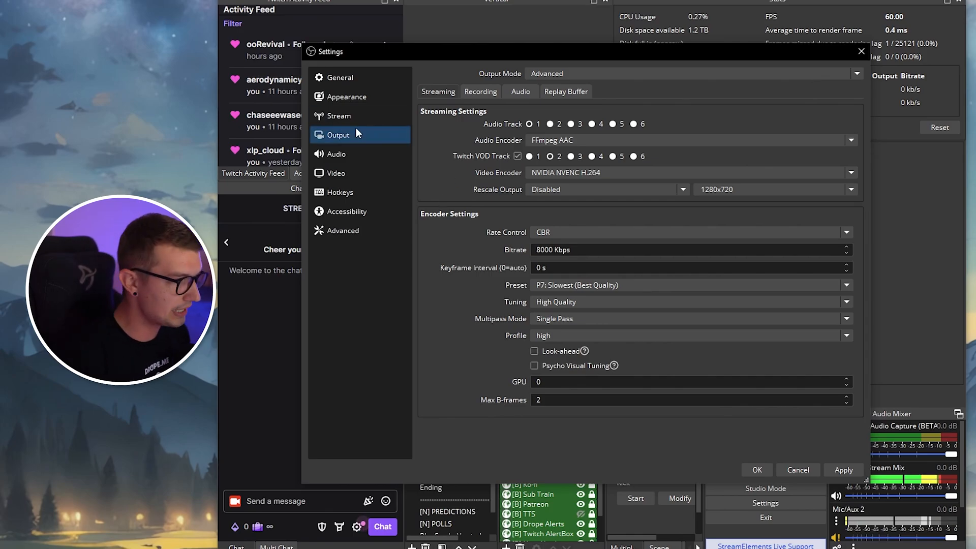
{"action": "left_click", "coordinate": [336, 173]}
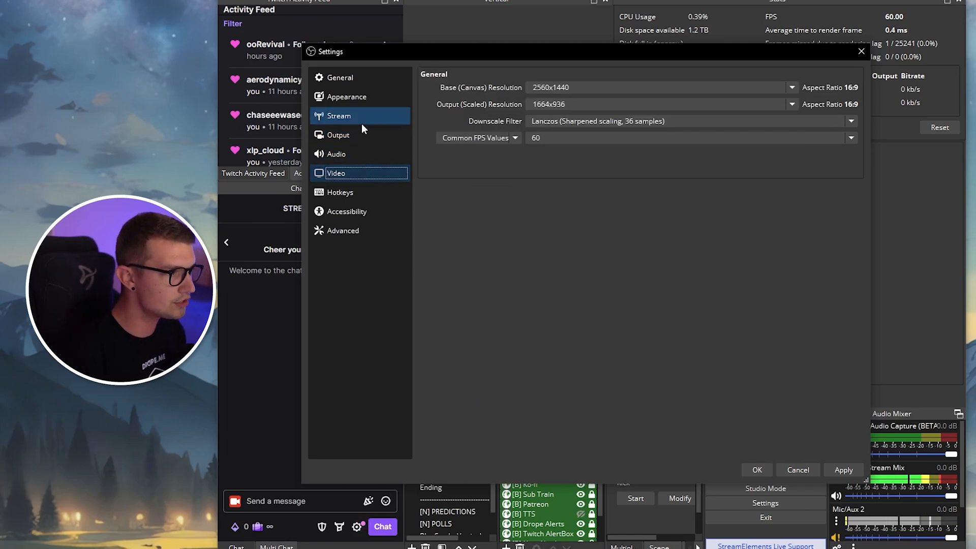
{"action": "left_click", "coordinate": [338, 116]}
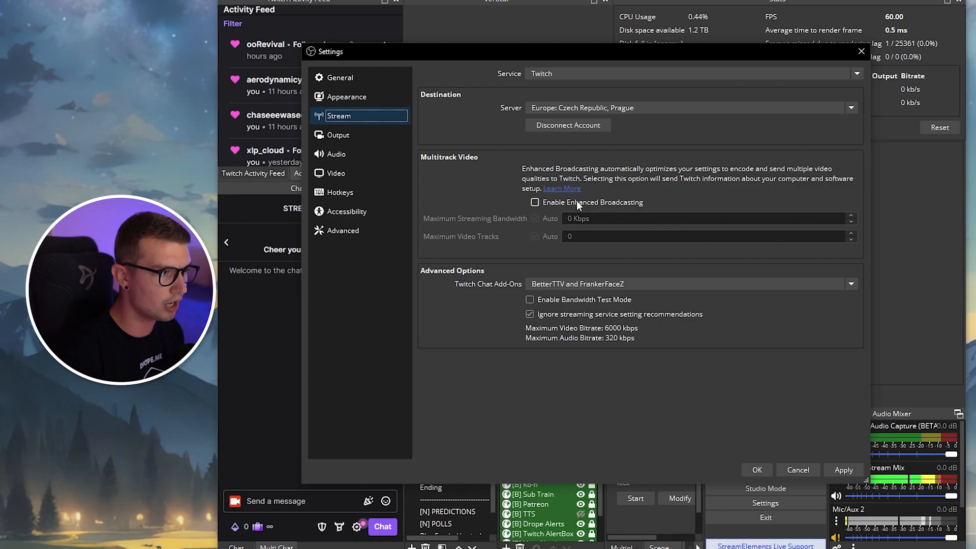
{"action": "left_click", "coordinate": [338, 134]}
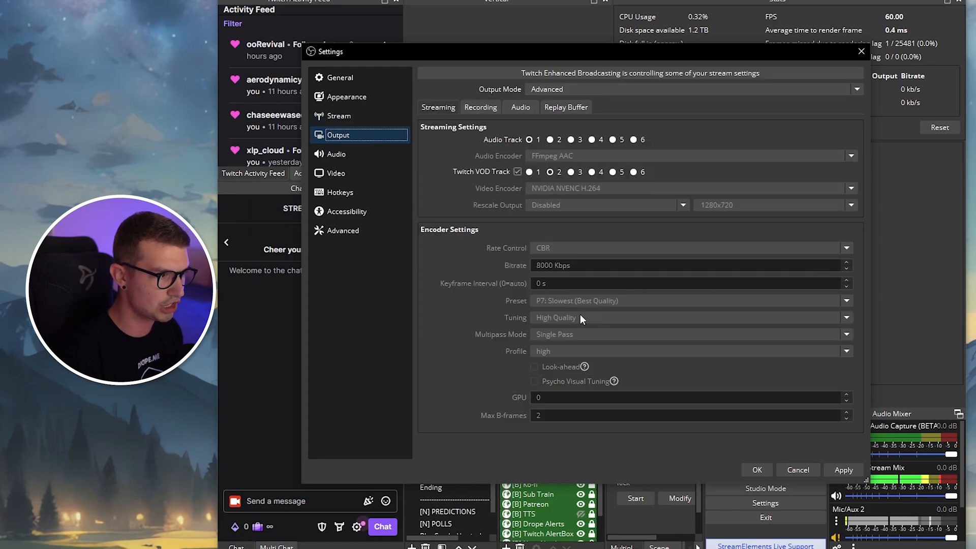
{"action": "mouse_move", "coordinate": [336, 154]}
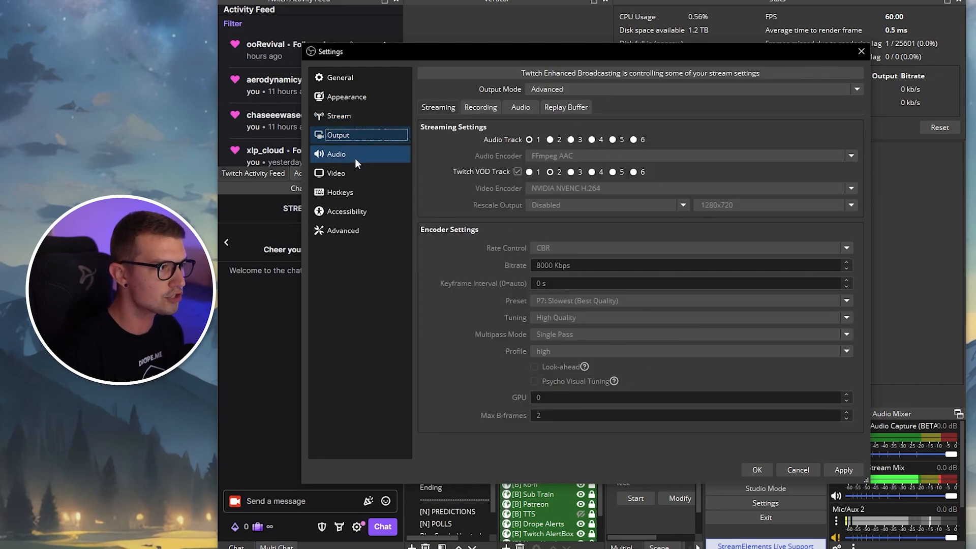
{"action": "left_click", "coordinate": [339, 116]}
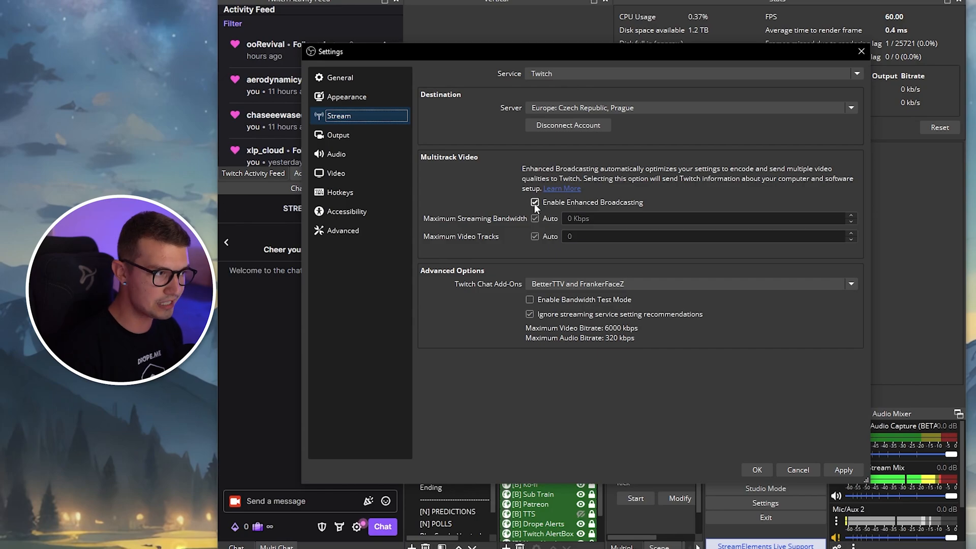
{"action": "left_click", "coordinate": [337, 134]}
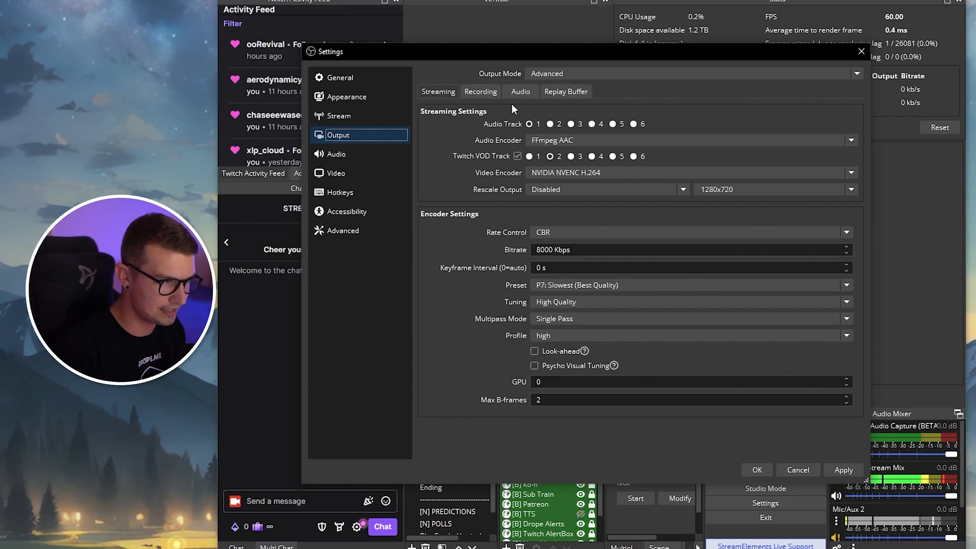
{"action": "mouse_move", "coordinate": [485, 290]}
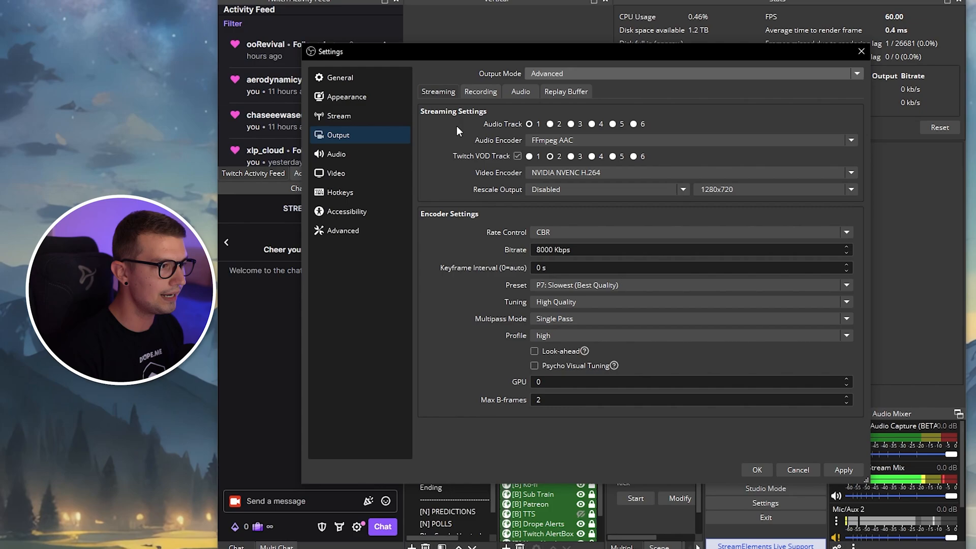
{"action": "left_click", "coordinate": [530, 124]}
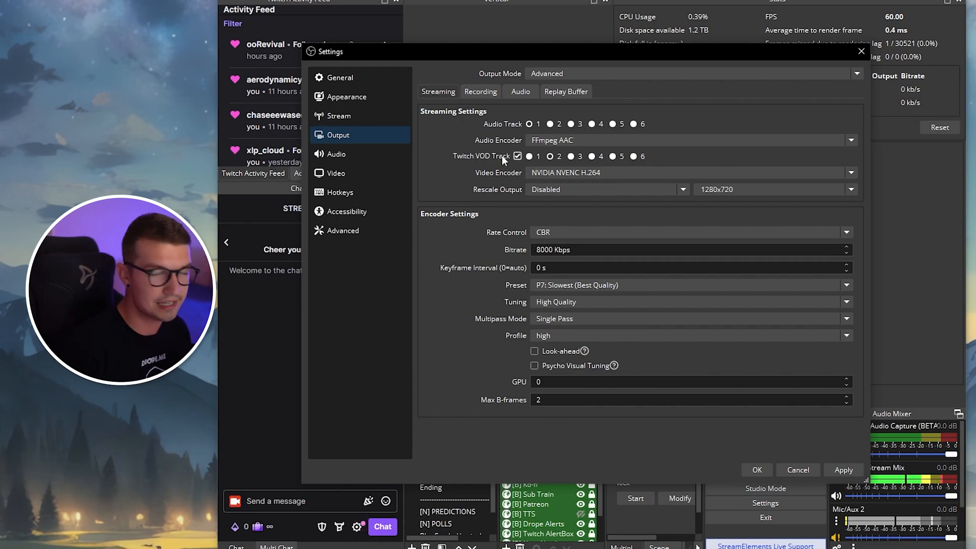
{"action": "left_click", "coordinate": [550, 156]}
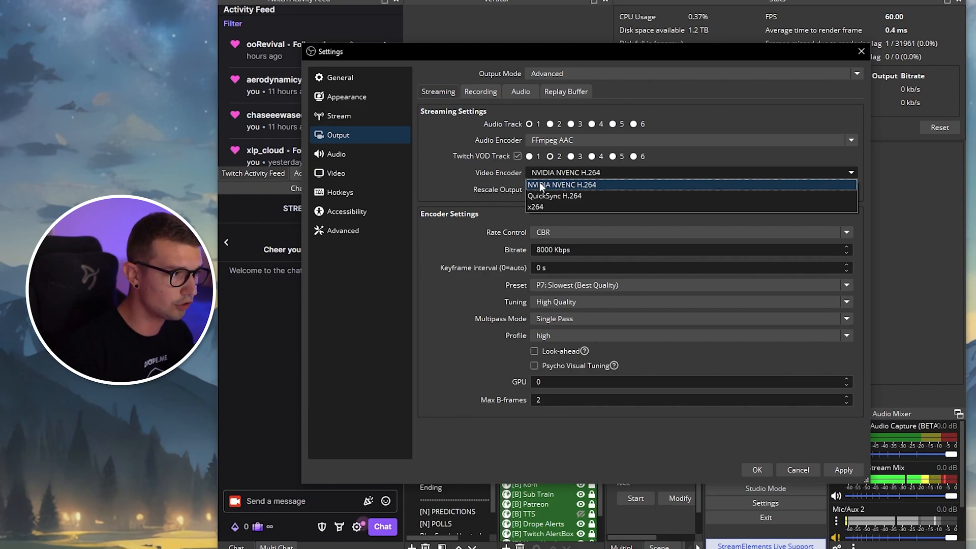
{"action": "mouse_move", "coordinate": [557, 195]}
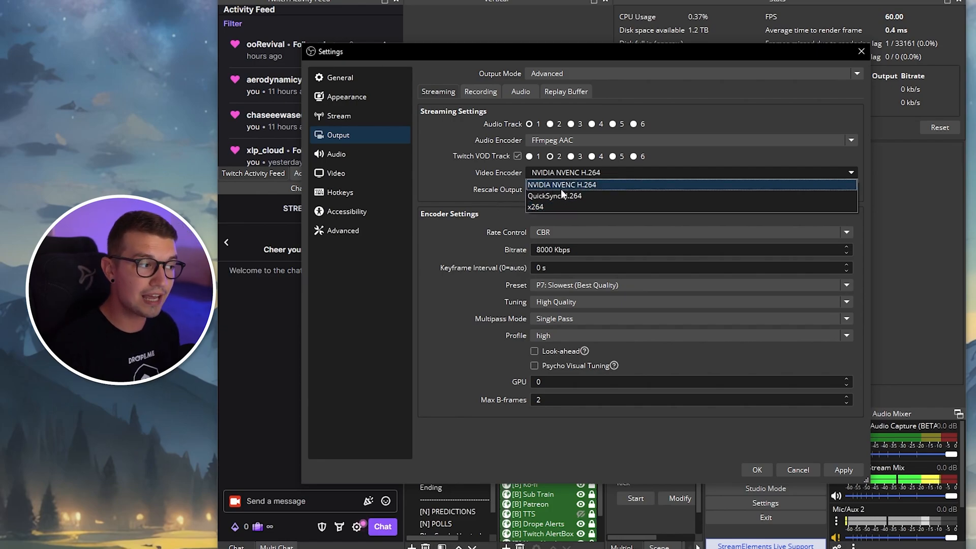
{"action": "mouse_move", "coordinate": [434, 185]}
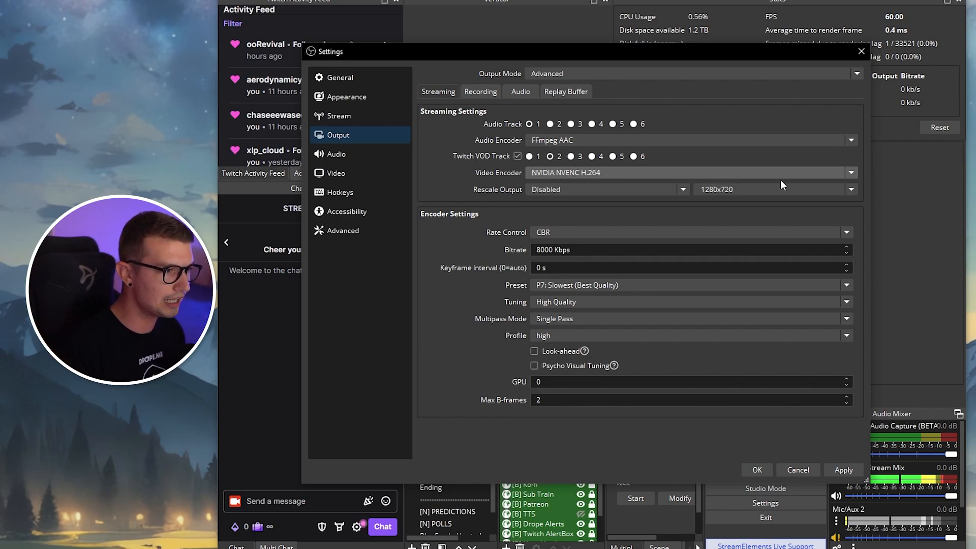
{"action": "mouse_move", "coordinate": [451, 231]}
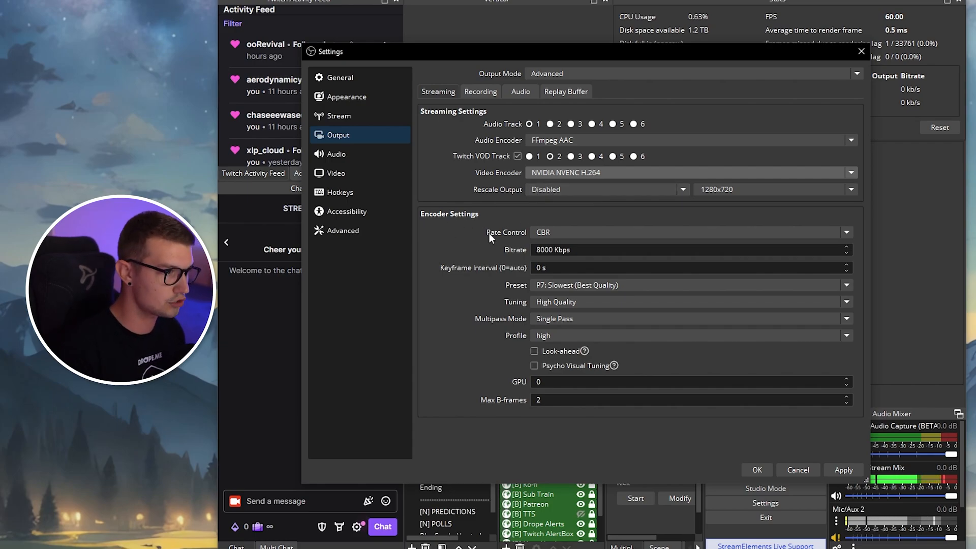
{"action": "mouse_move", "coordinate": [521, 242]}
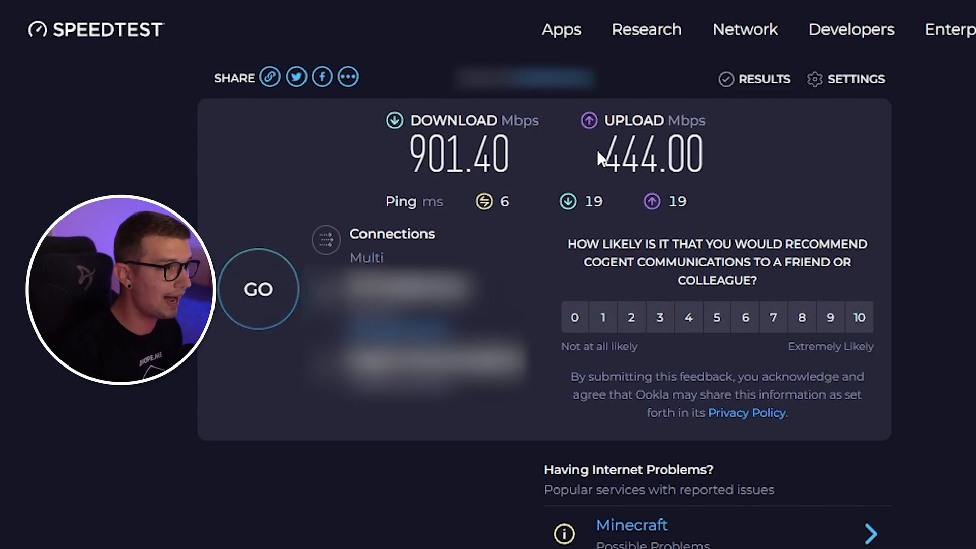
{"action": "mouse_move", "coordinate": [709, 76]}
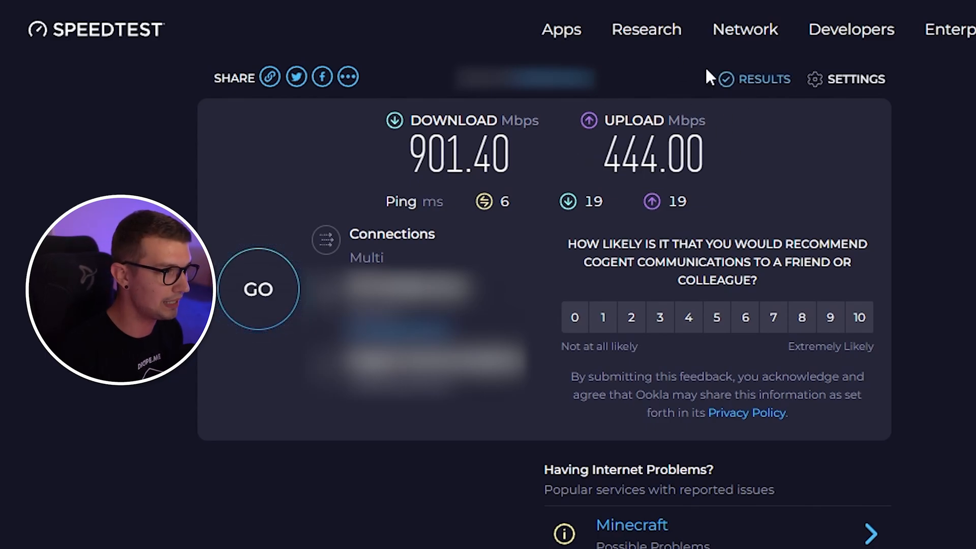
{"action": "mouse_move", "coordinate": [857, 171]}
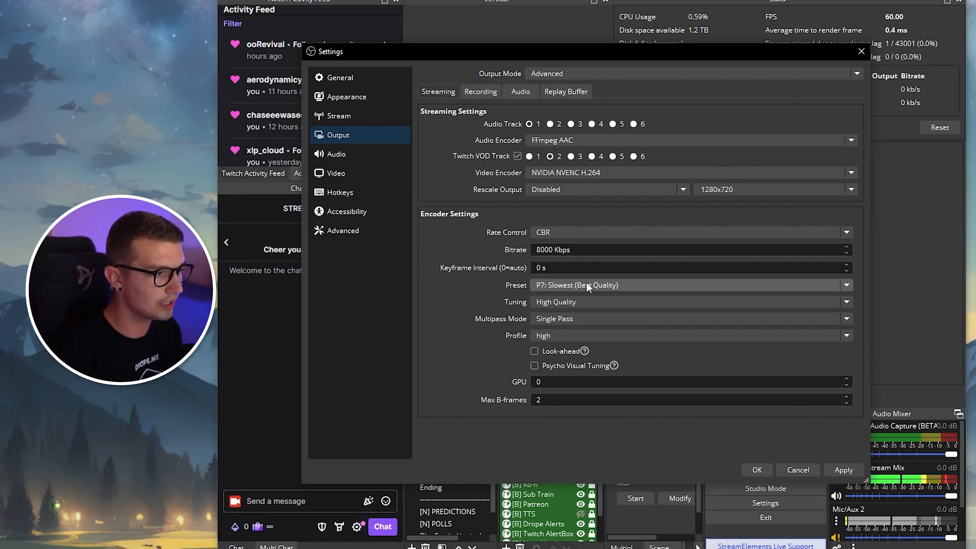
{"action": "mouse_move", "coordinate": [521, 294]}
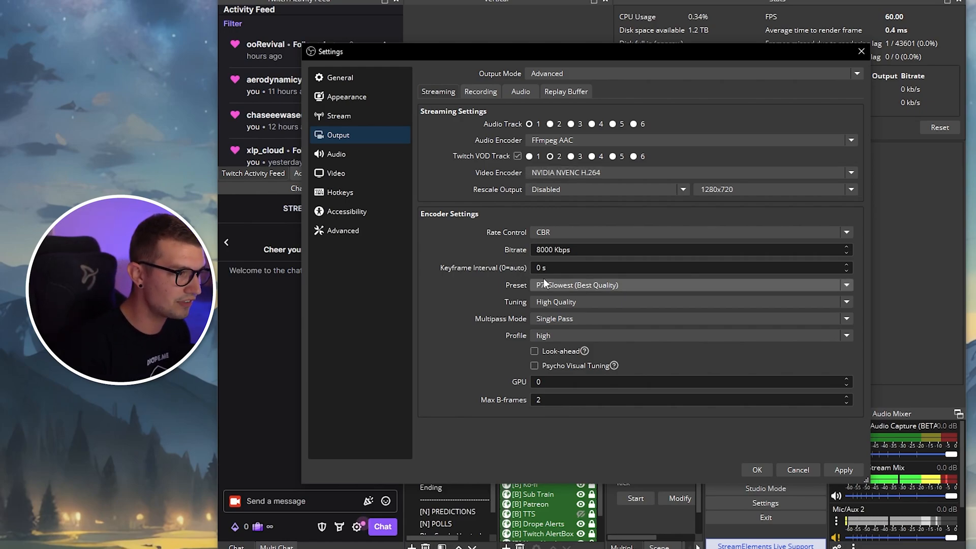
Step: Check the NVENC preset list and keep P7: Slowest (Best Quality)
{"action": "left_click", "coordinate": [689, 285]}
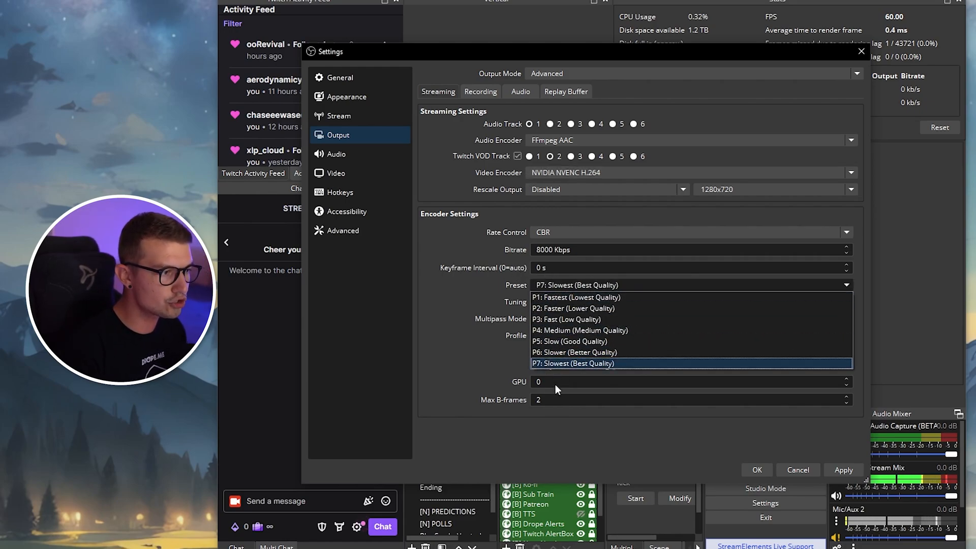
{"action": "mouse_move", "coordinate": [558, 352]}
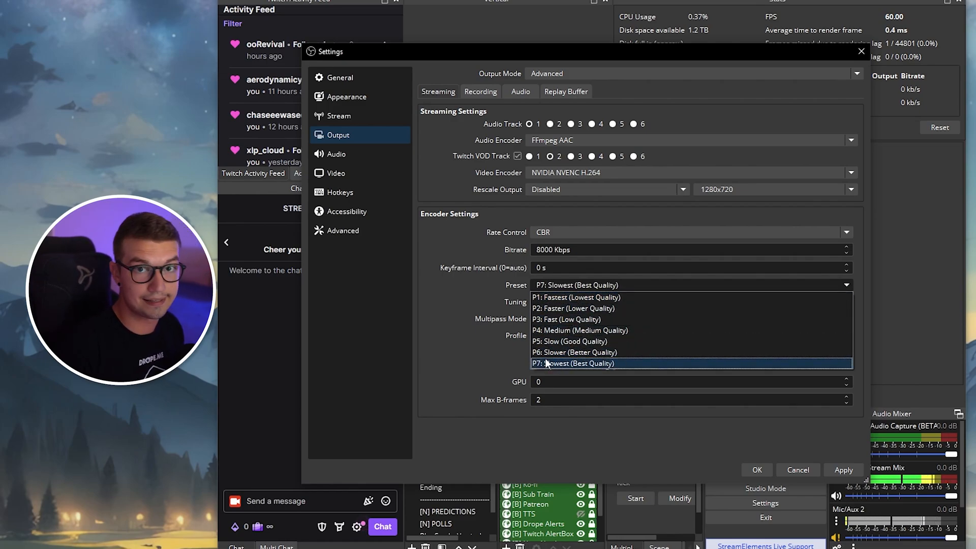
{"action": "mouse_move", "coordinate": [583, 372]}
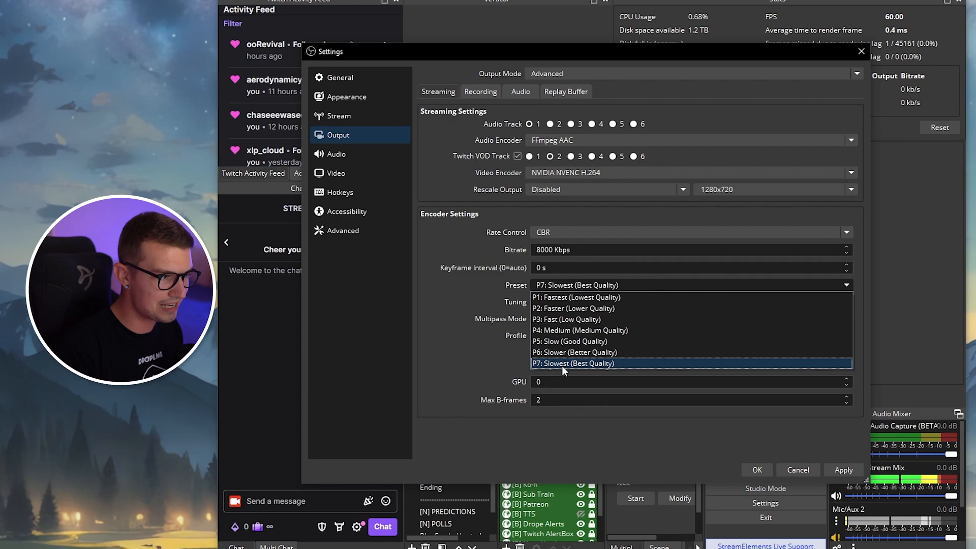
{"action": "mouse_move", "coordinate": [566, 341]}
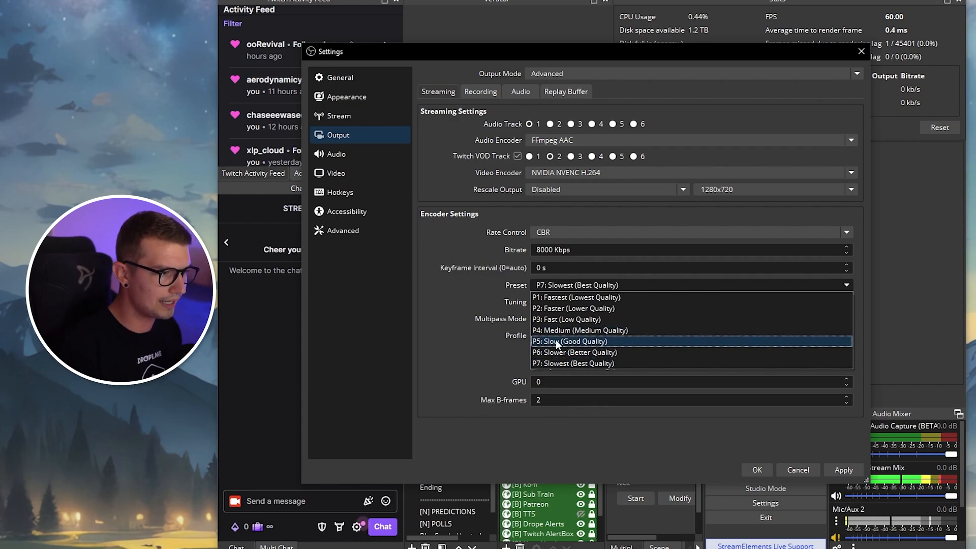
{"action": "mouse_move", "coordinate": [579, 330]}
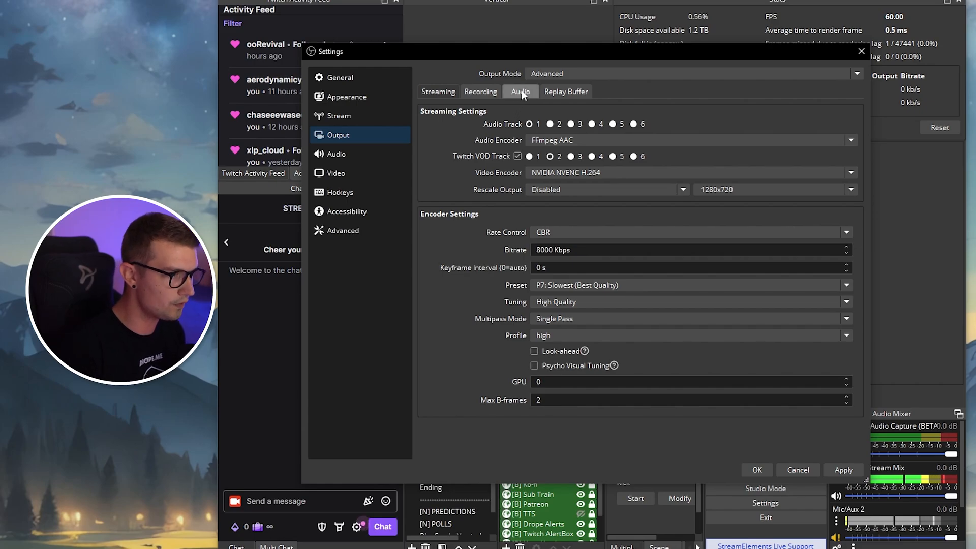
Step: Confirm the output audio tracks stay at 320 bitrate, then go to Audio settings
{"action": "left_click", "coordinate": [520, 92]}
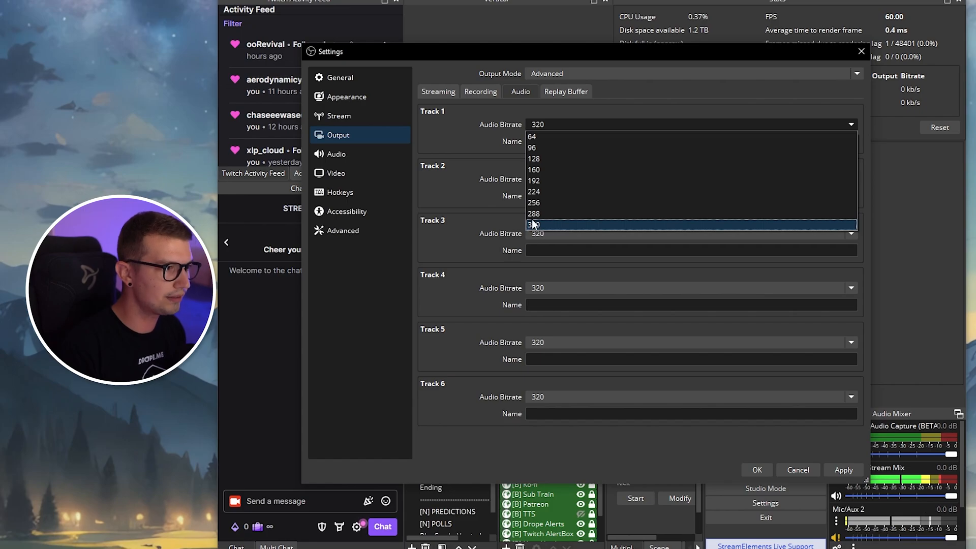
{"action": "left_click", "coordinate": [537, 224]}
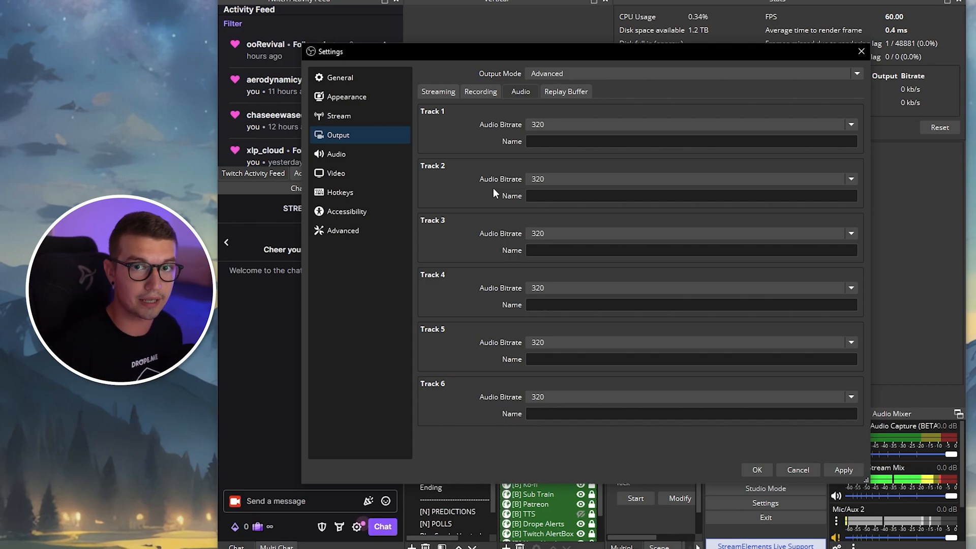
{"action": "left_click", "coordinate": [336, 154]}
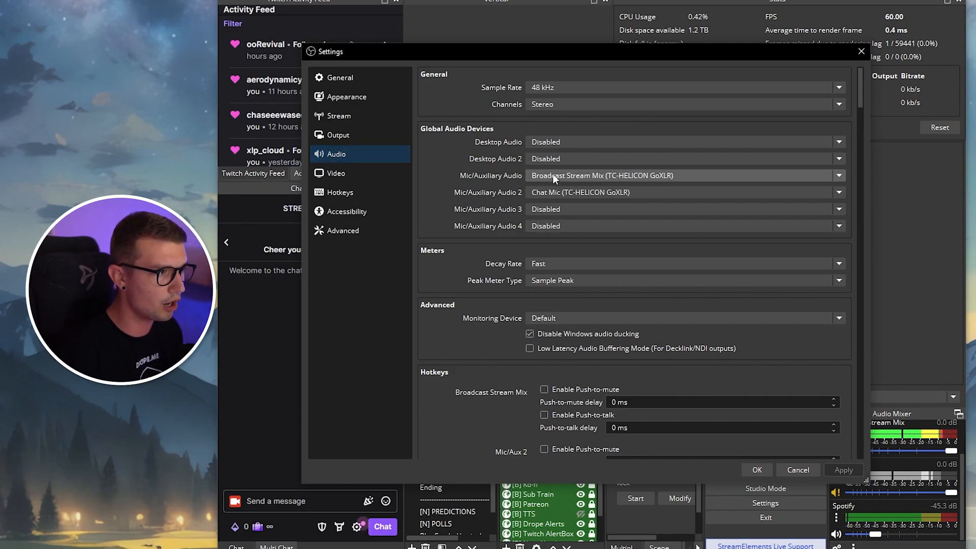
{"action": "mouse_move", "coordinate": [582, 184]}
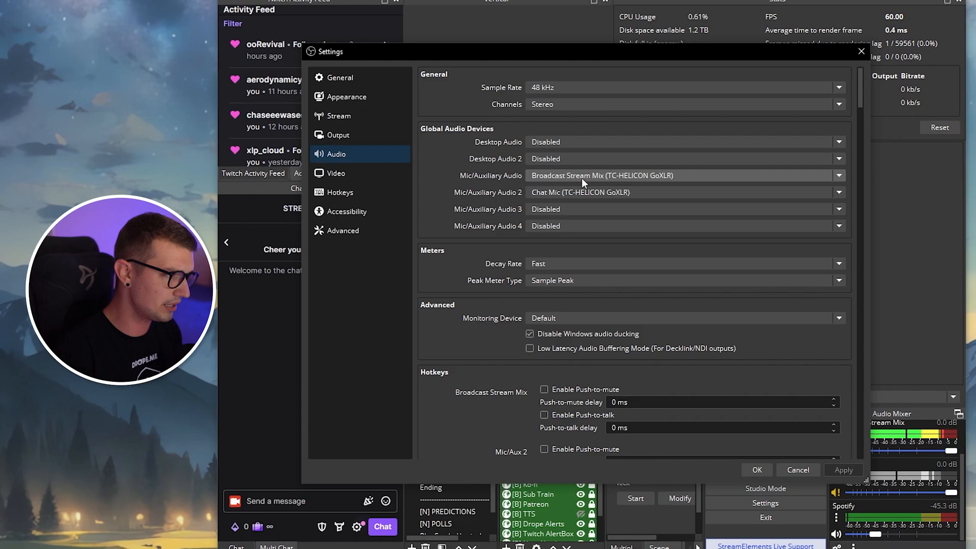
{"action": "mouse_move", "coordinate": [554, 182]}
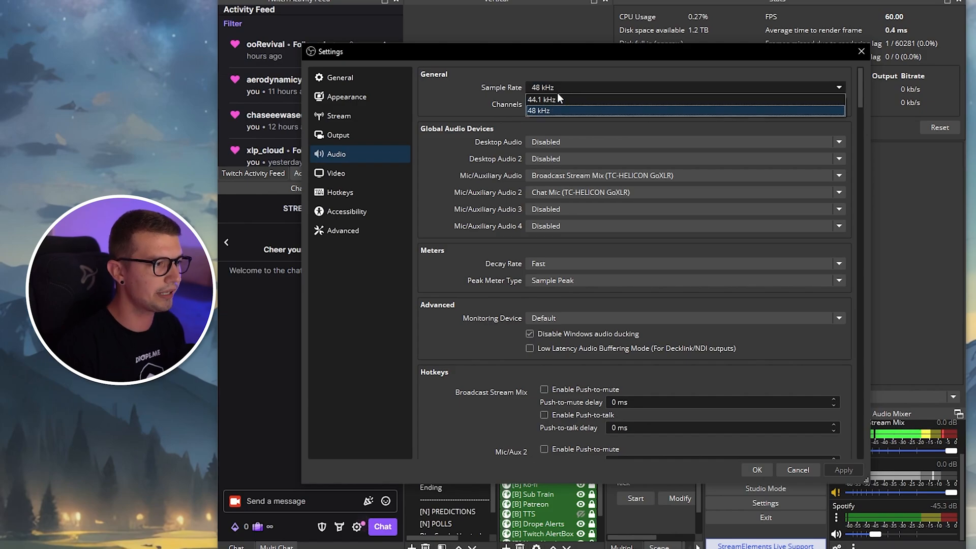
{"action": "mouse_move", "coordinate": [541, 99]}
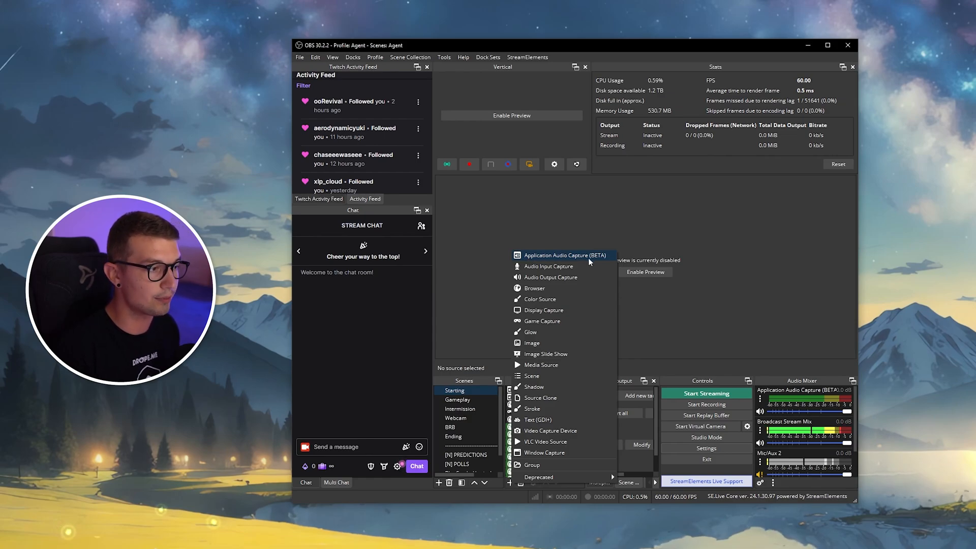
Step: Add the existing Spotify Application Audio Capture (BETA) source to the Starting scene
{"action": "left_click", "coordinate": [565, 255]}
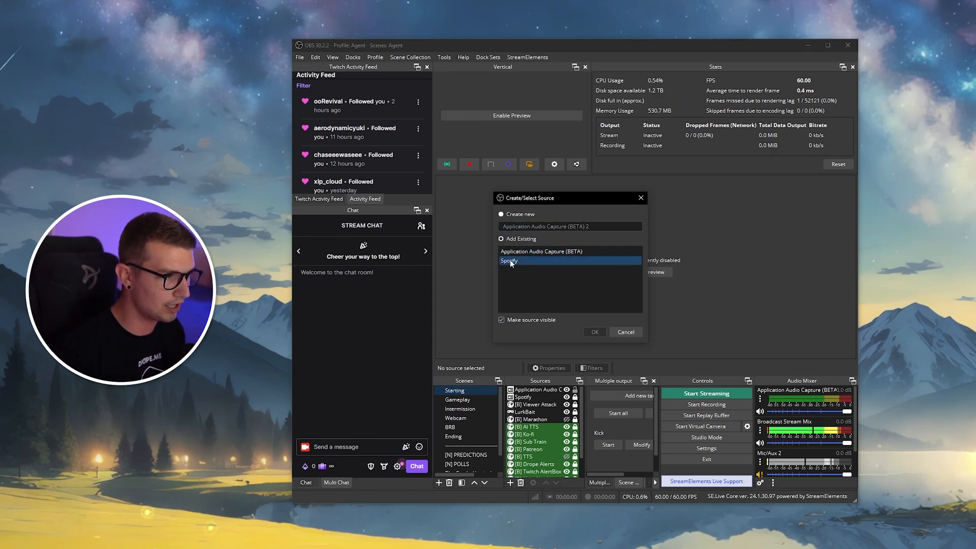
{"action": "left_click", "coordinate": [593, 332]}
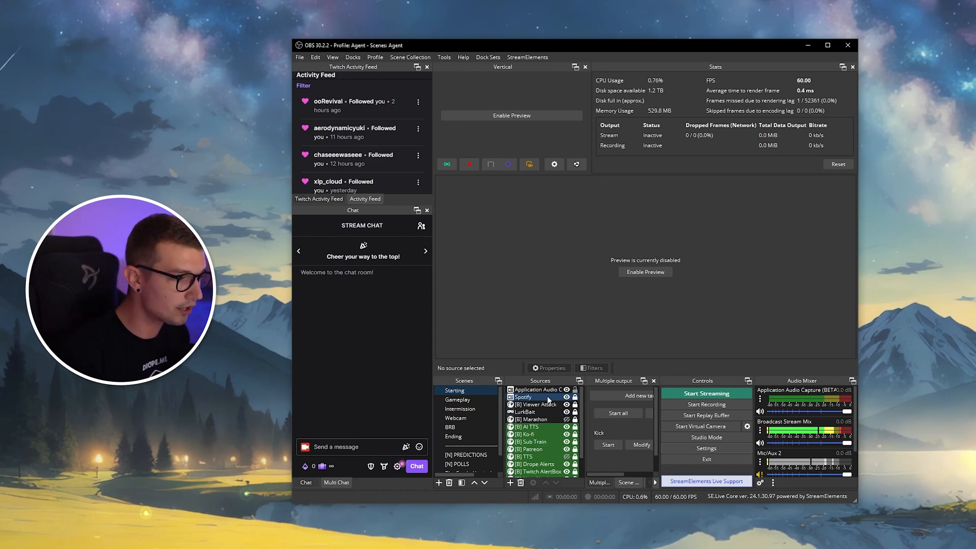
{"action": "left_click", "coordinate": [523, 397]}
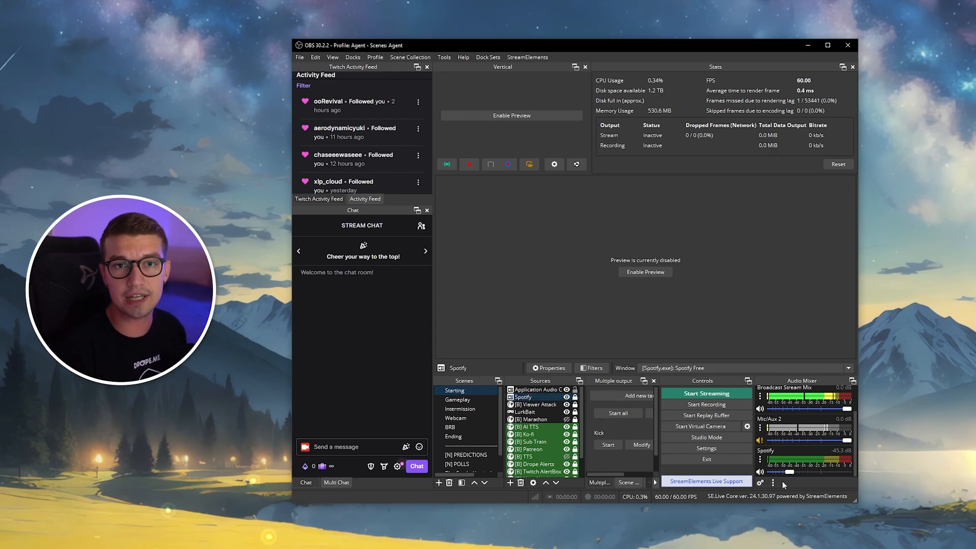
Step: Choose Advanced Audio Properties from the Audio Mixer's menu
{"action": "left_click", "coordinate": [773, 482]}
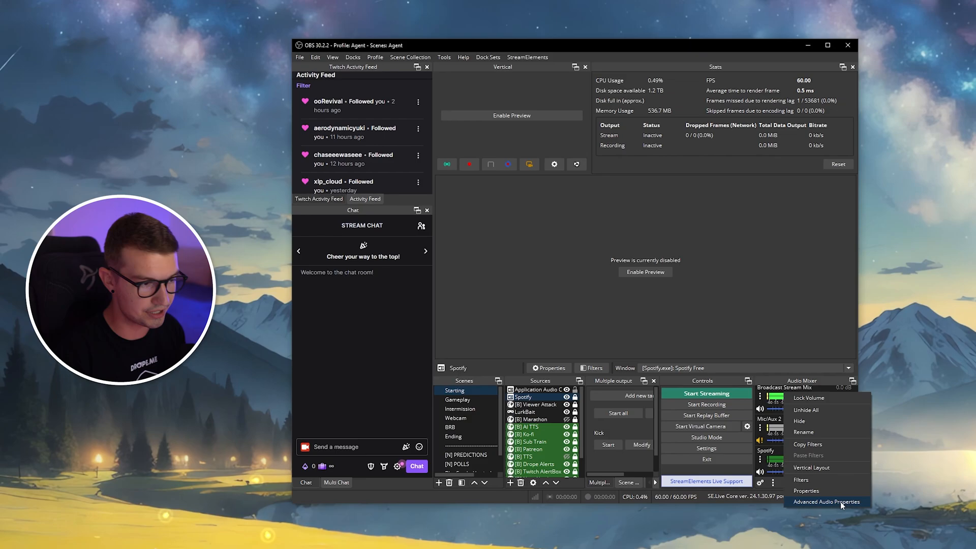
{"action": "left_click", "coordinate": [826, 501]}
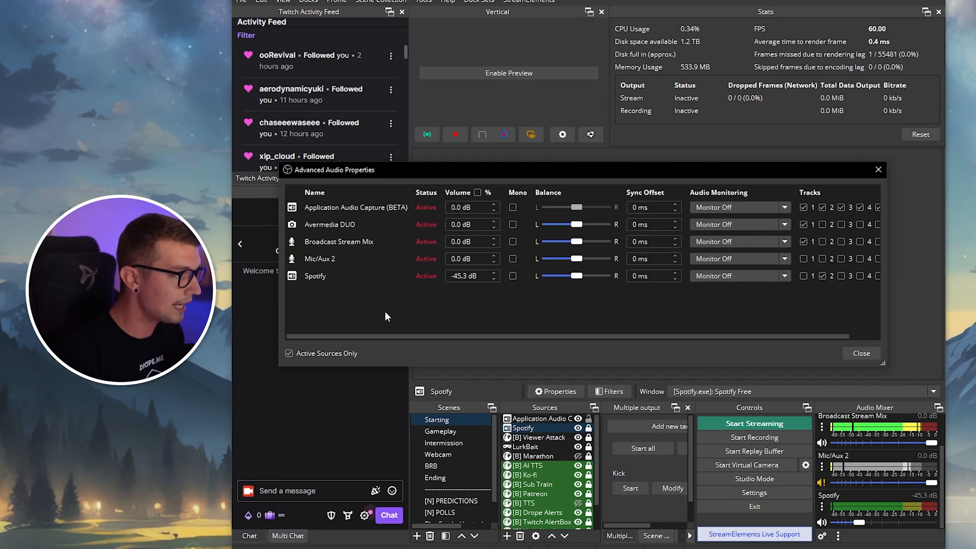
Step: Widen Advanced Audio Properties and set Spotify to track 2, mic and stream mix to track 1
{"action": "left_click", "coordinate": [804, 224]}
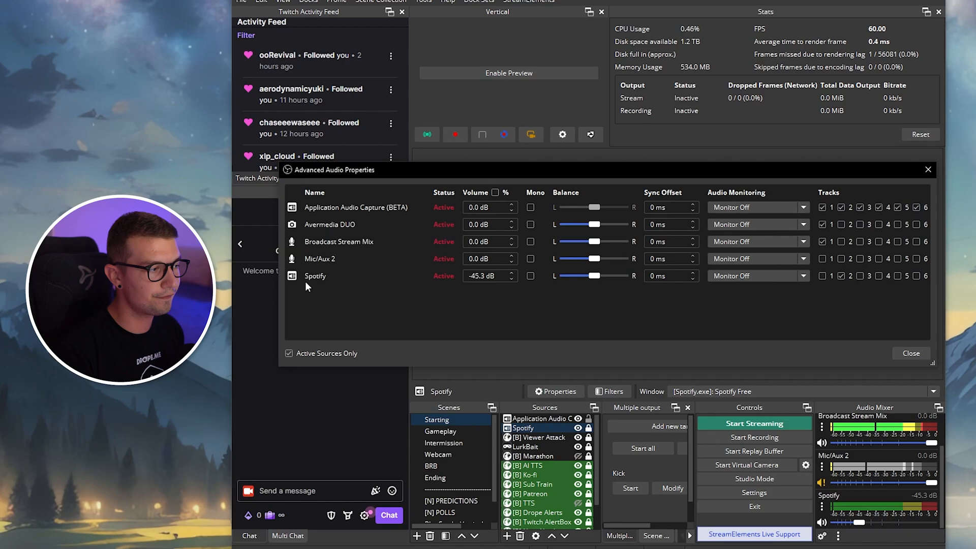
{"action": "left_click", "coordinate": [840, 275]}
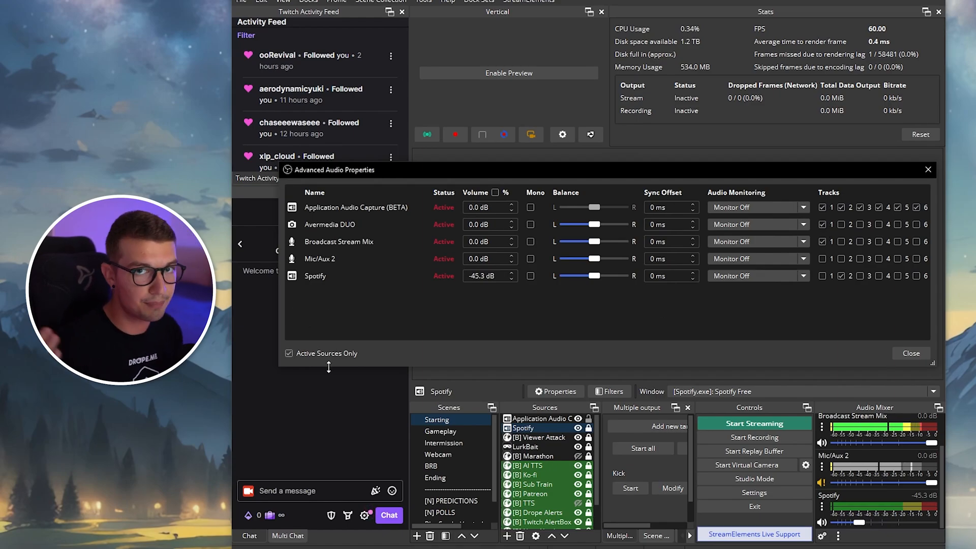
{"action": "left_click", "coordinate": [841, 275]}
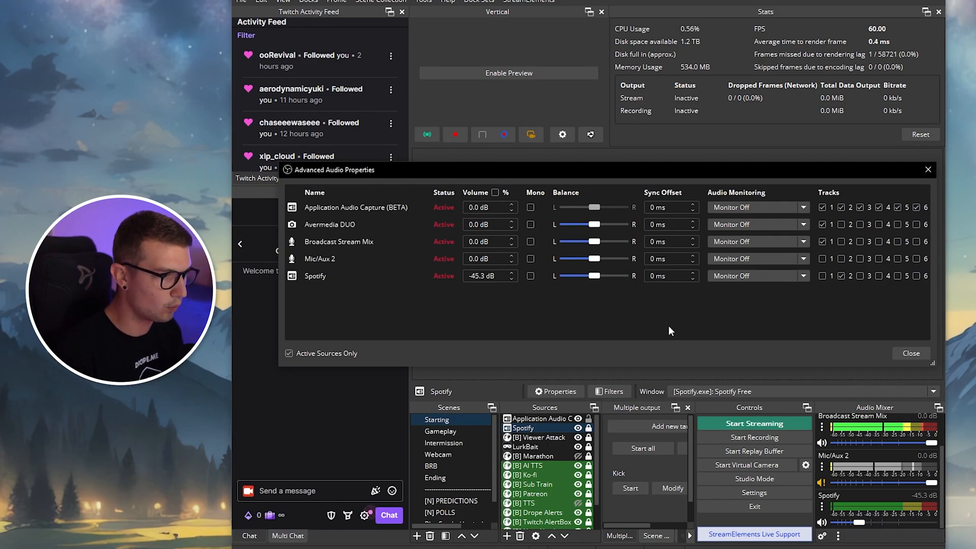
Step: Dismiss the Advanced Audio Properties window, returning to the main OBS window with Spotify in the mixer
{"action": "left_click", "coordinate": [910, 353]}
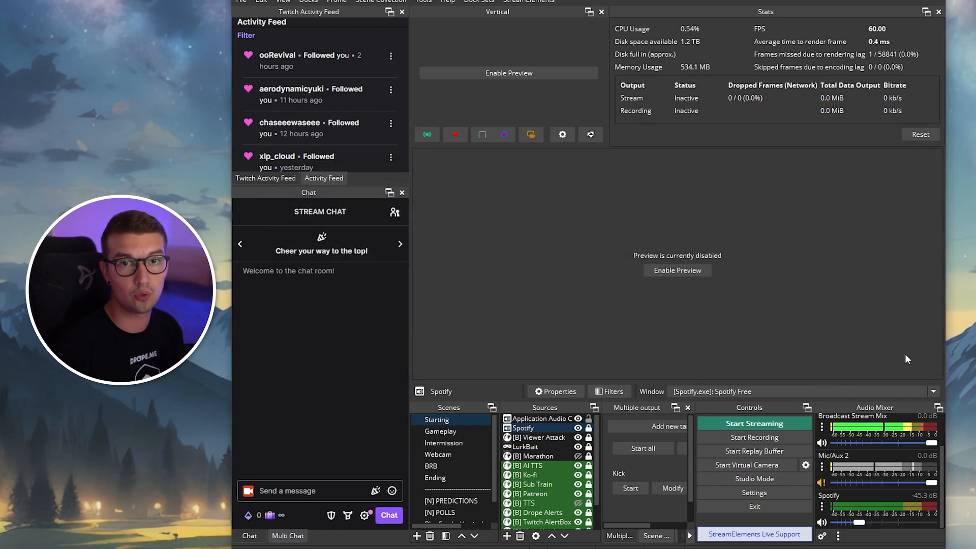